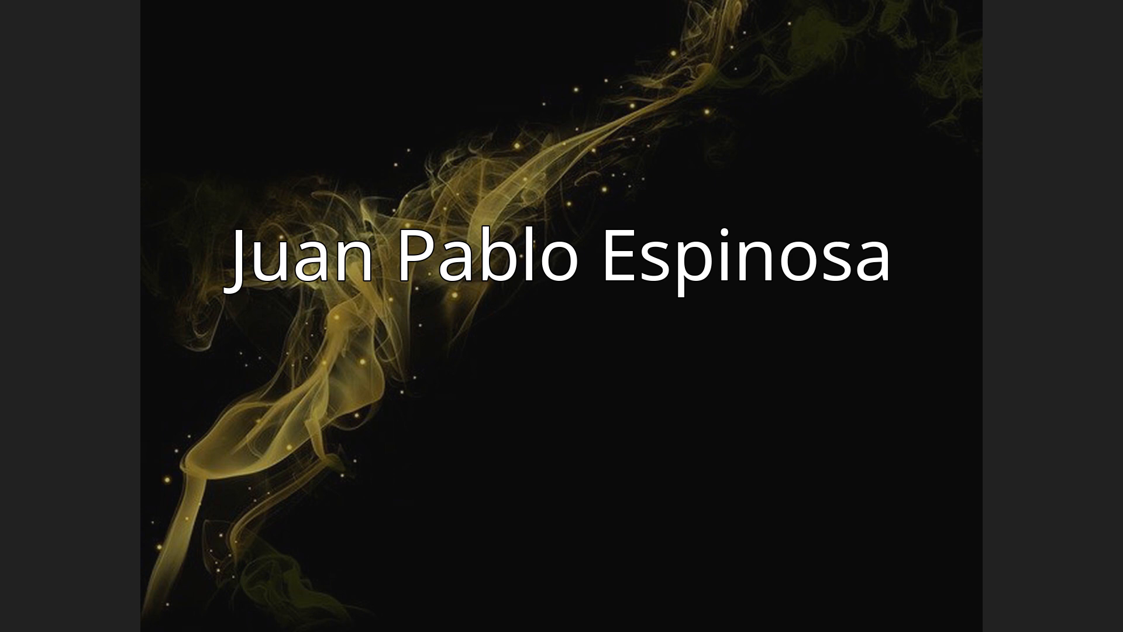
Advance the slideshow from the Juan Pablo Espinosa title slide to the Biography slide
key("Right")
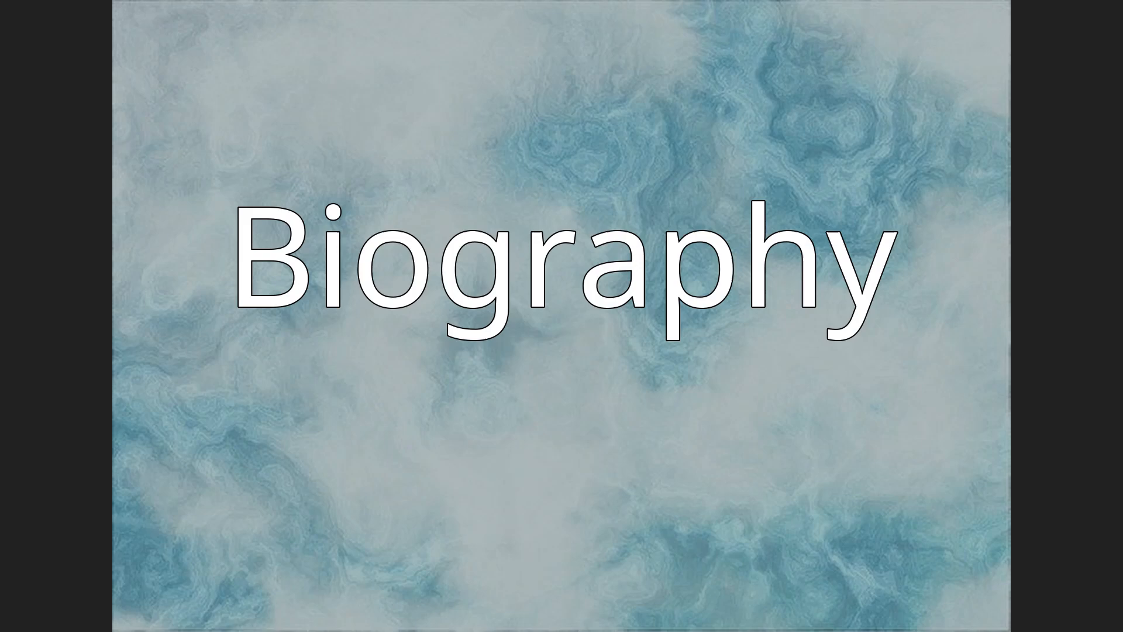